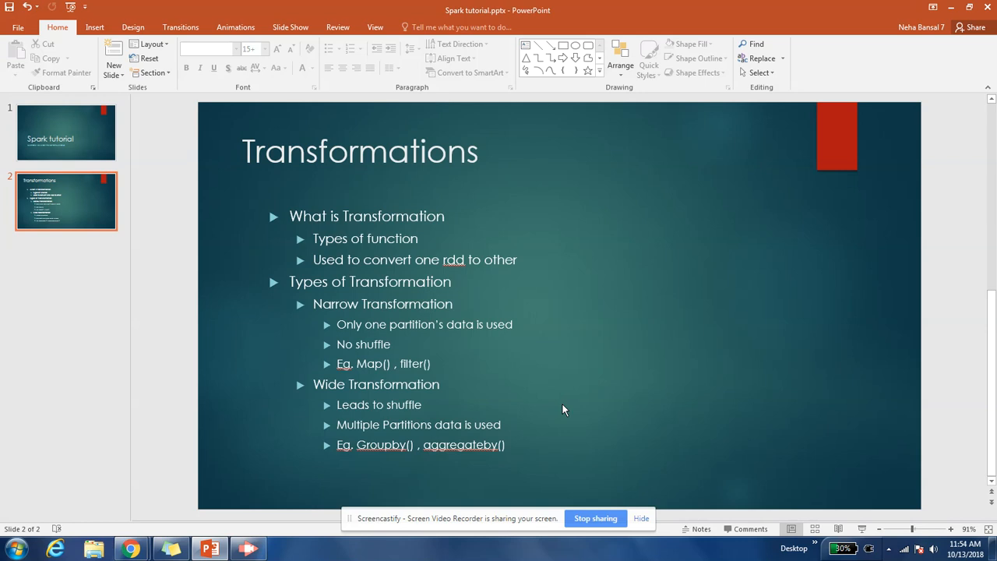
mouse_move(582, 406)
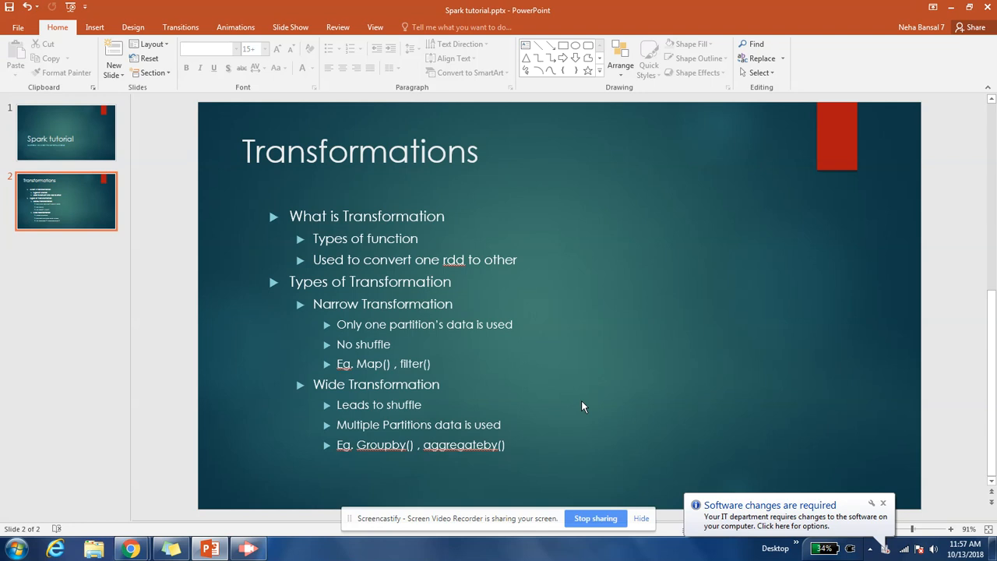
mouse_move(645, 386)
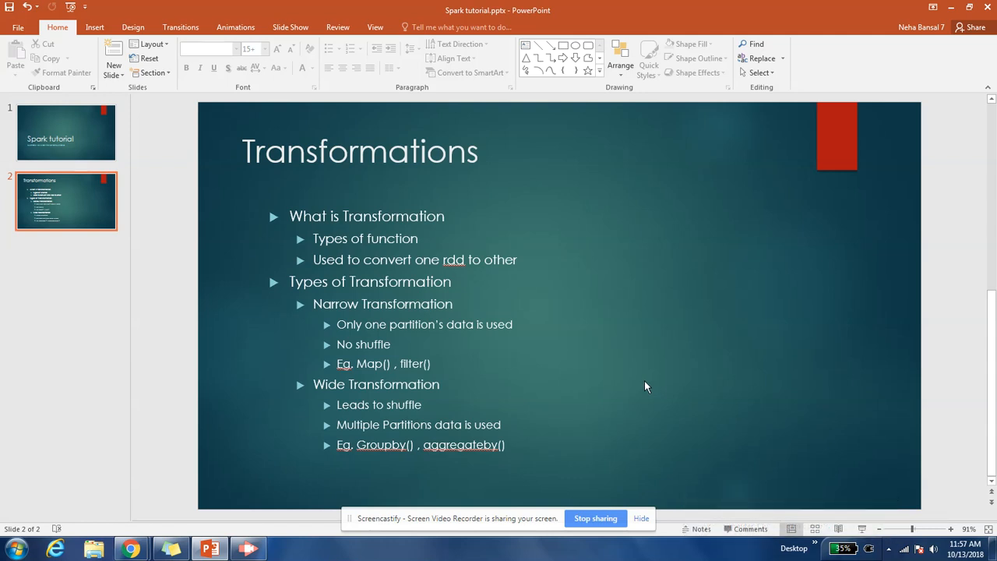
mouse_move(303, 521)
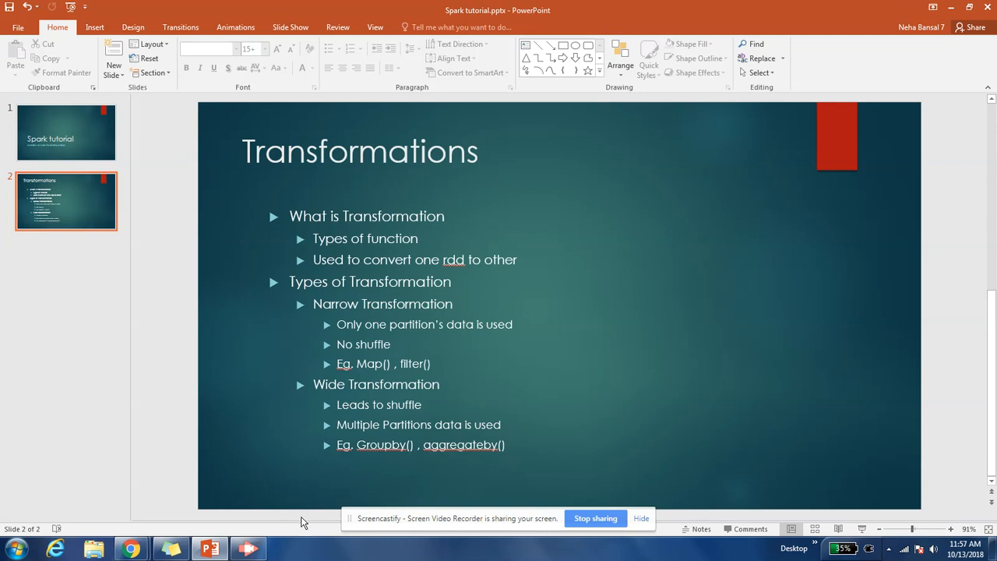